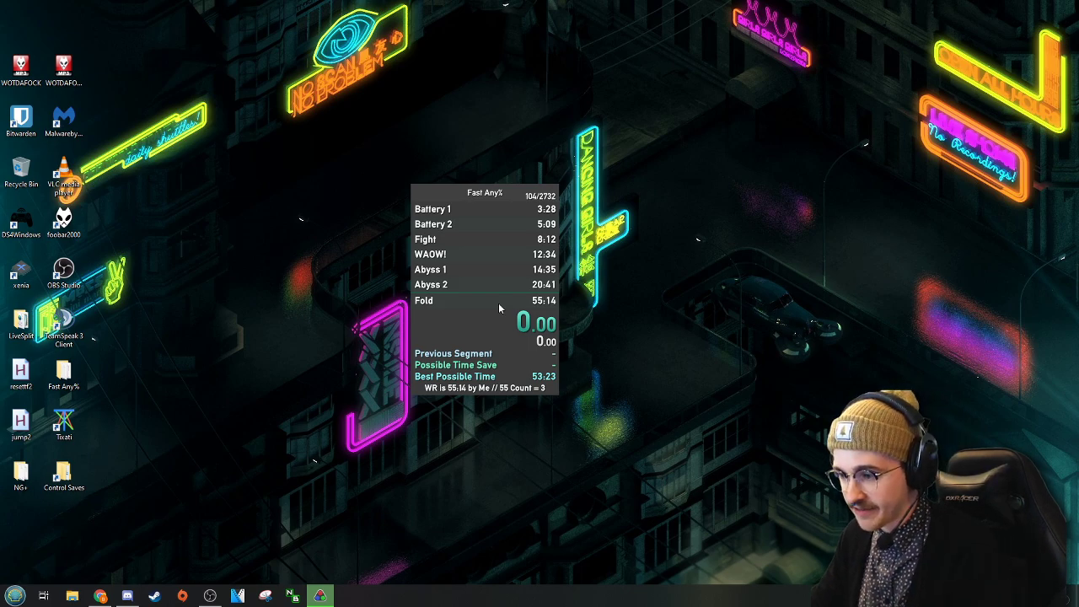
mouse_move(283, 507)
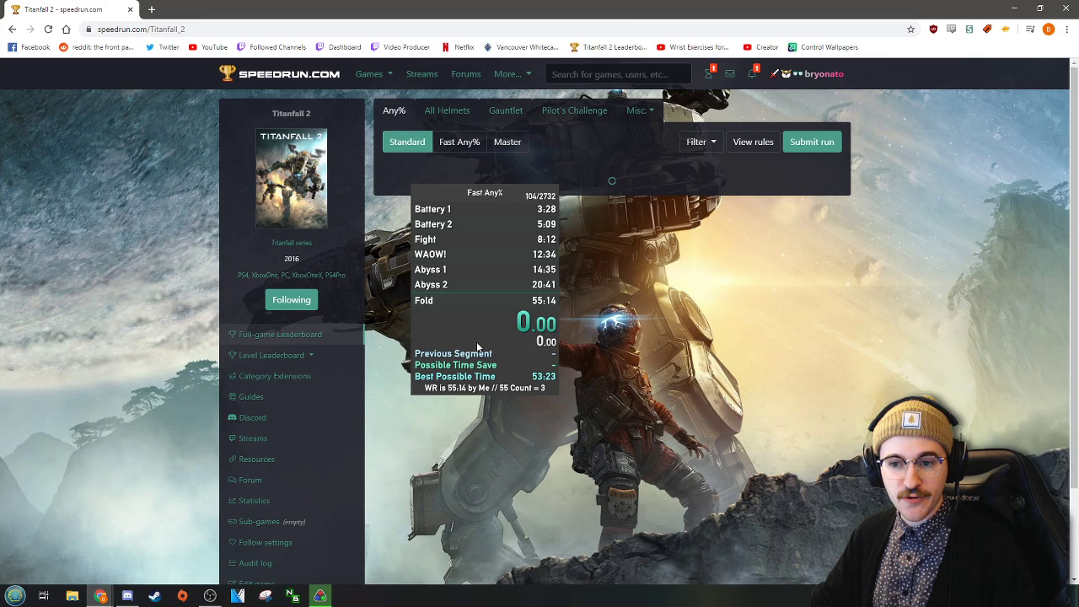
View the Titanfall 2 Resources page on speedrun.com with its save files and splits template
scroll("down", 3)
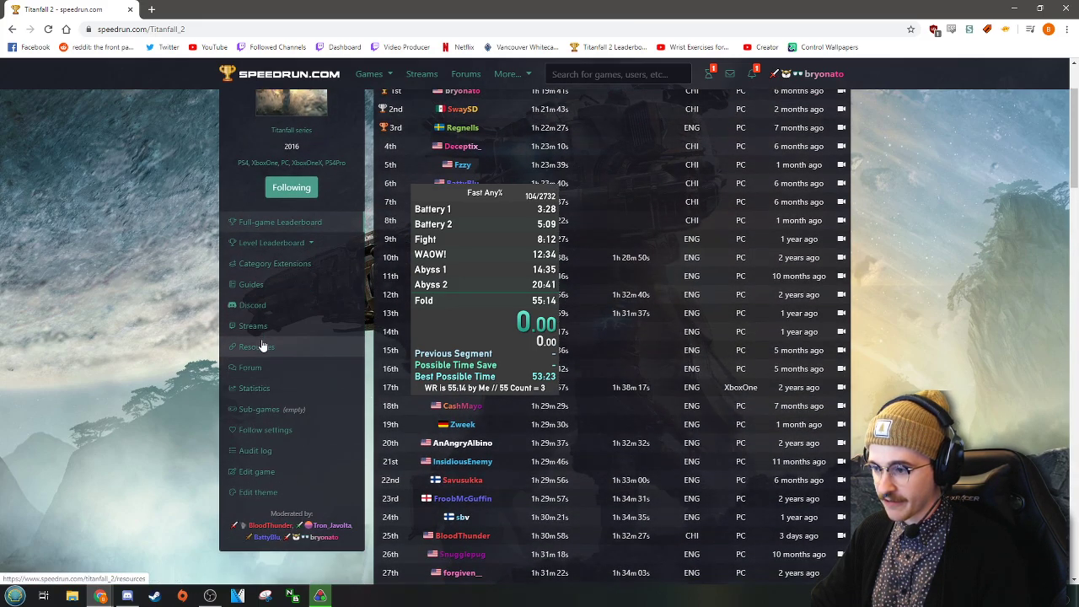
left_click(256, 348)
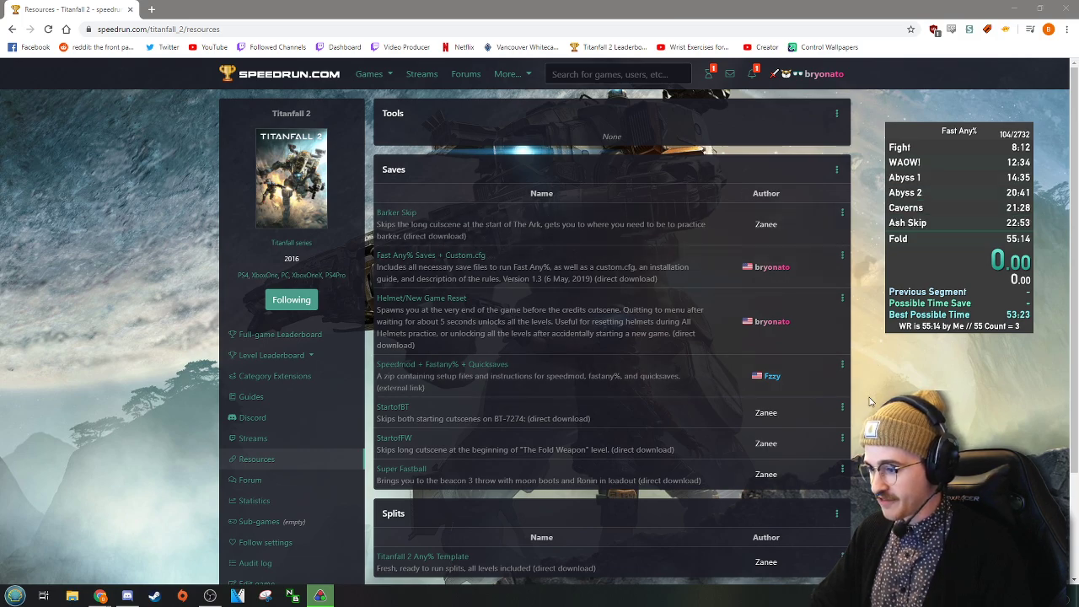
scroll("down", 3)
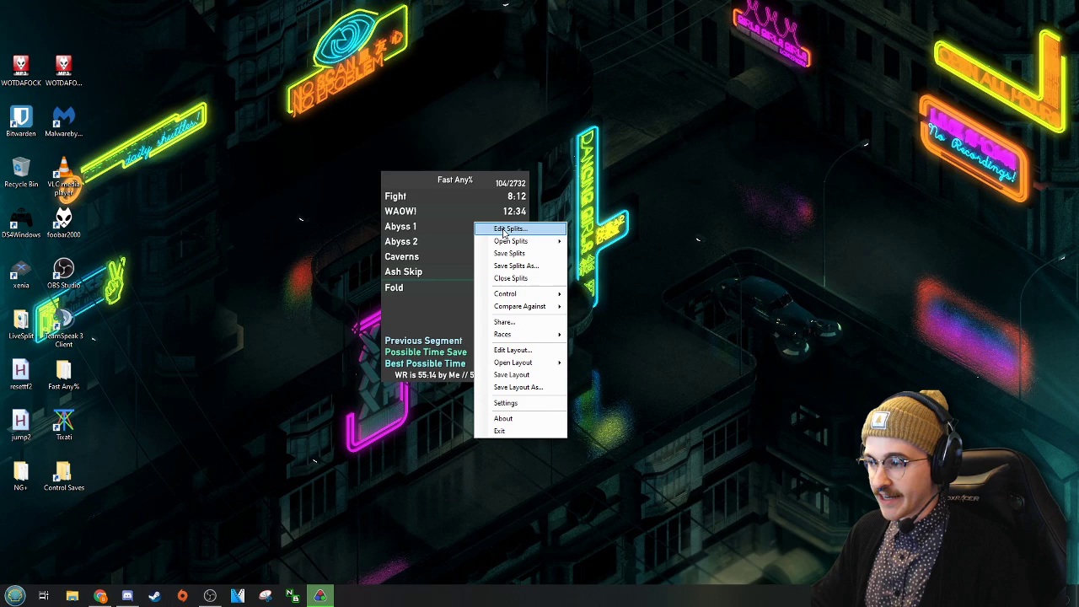
In the splits editor choose Titanfall 2 as the game and activate its auto splitter
left_click(506, 230)
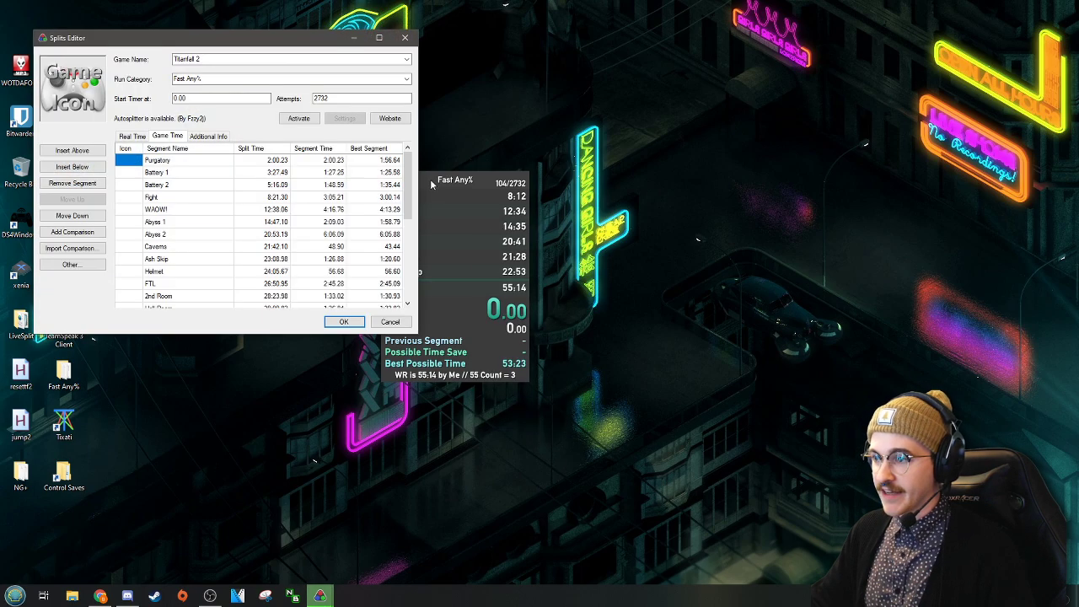
left_click(404, 59)
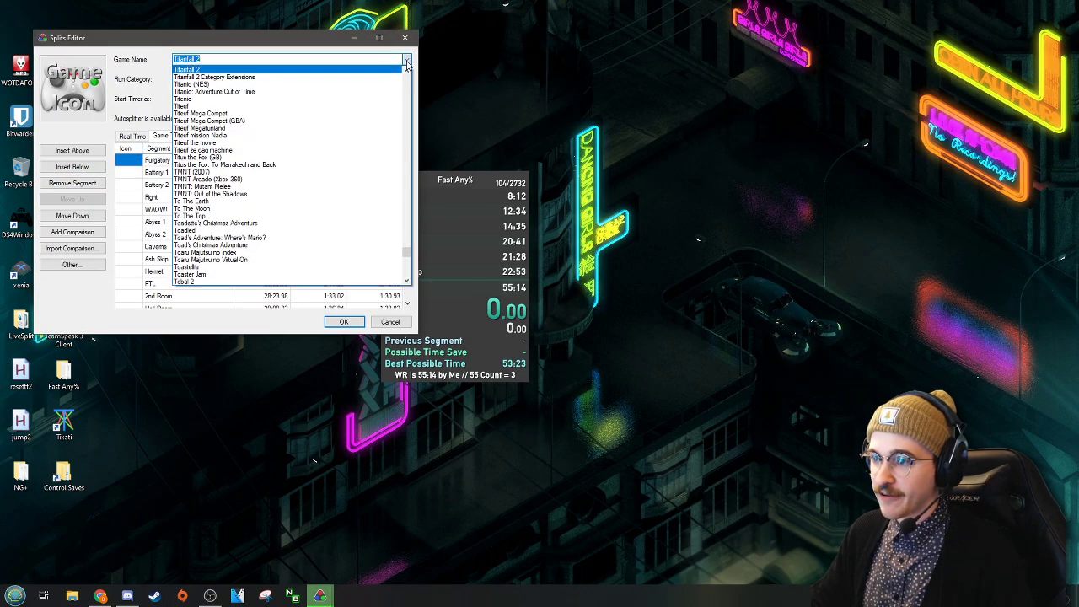
left_click(185, 69)
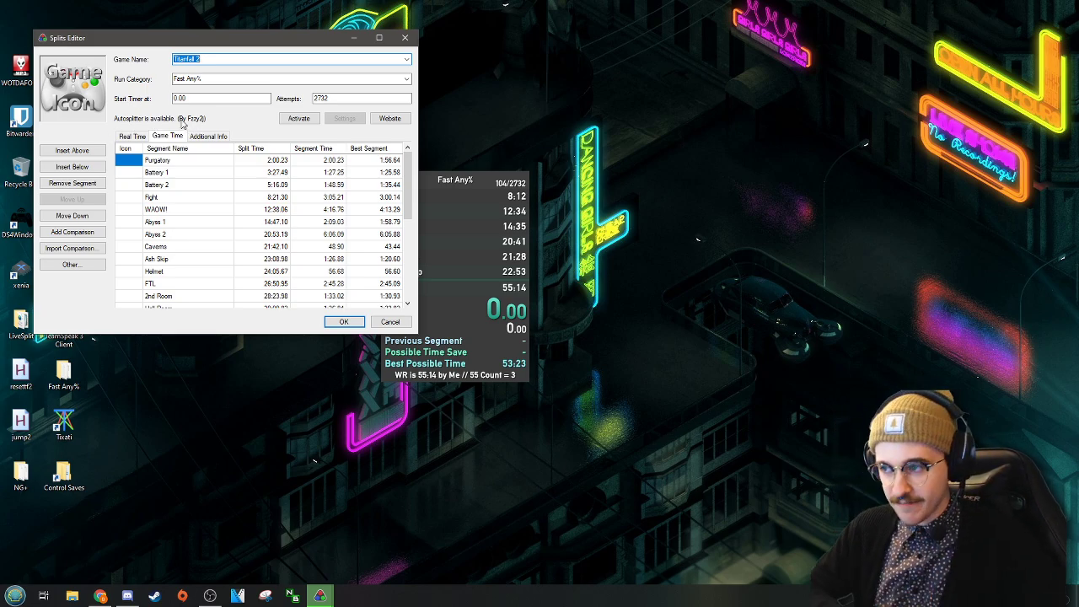
left_click(298, 118)
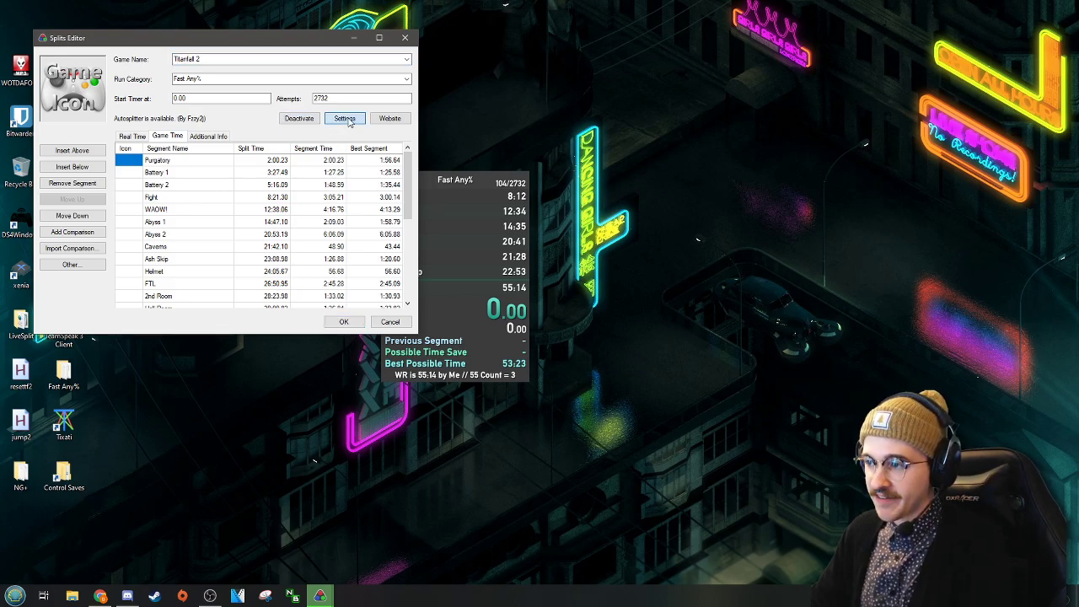
Browse the Titanfall 2 auto splitter settings, reviewing its start, split and reset options
left_click(343, 118)
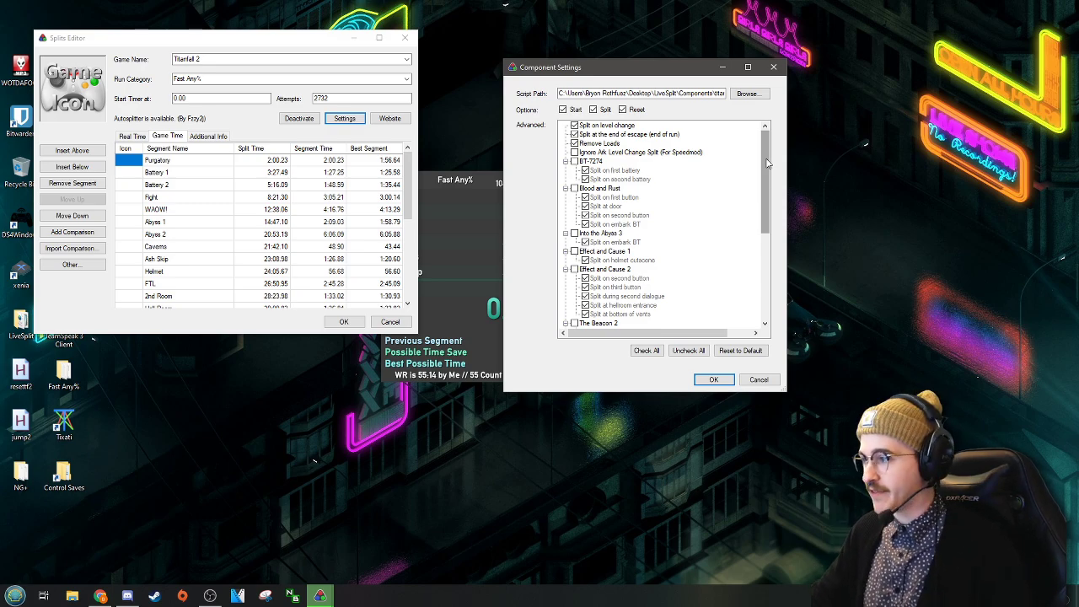
scroll("down", 3)
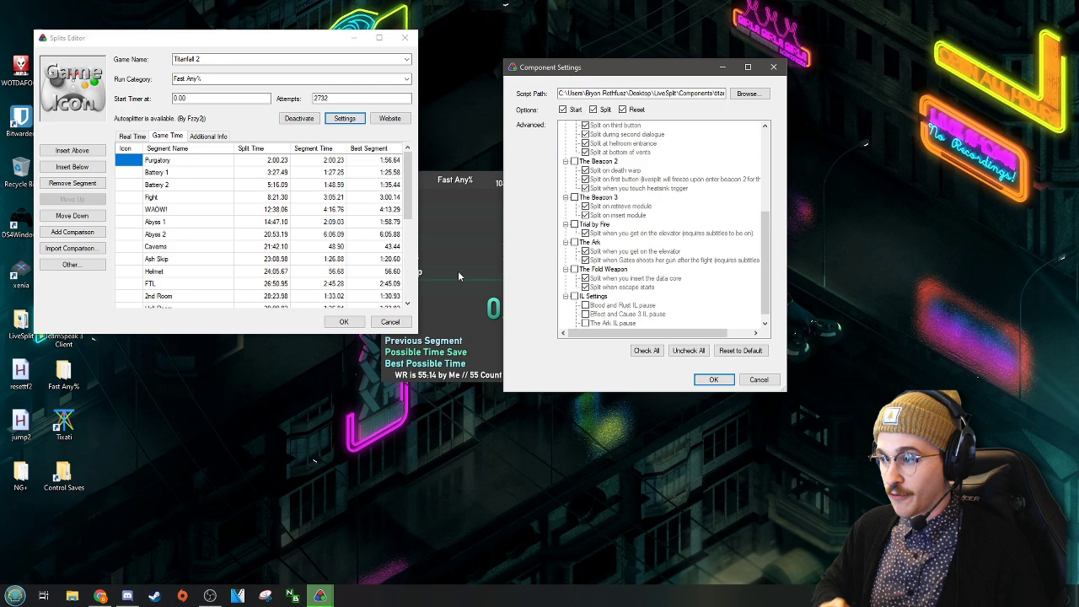
mouse_move(723, 211)
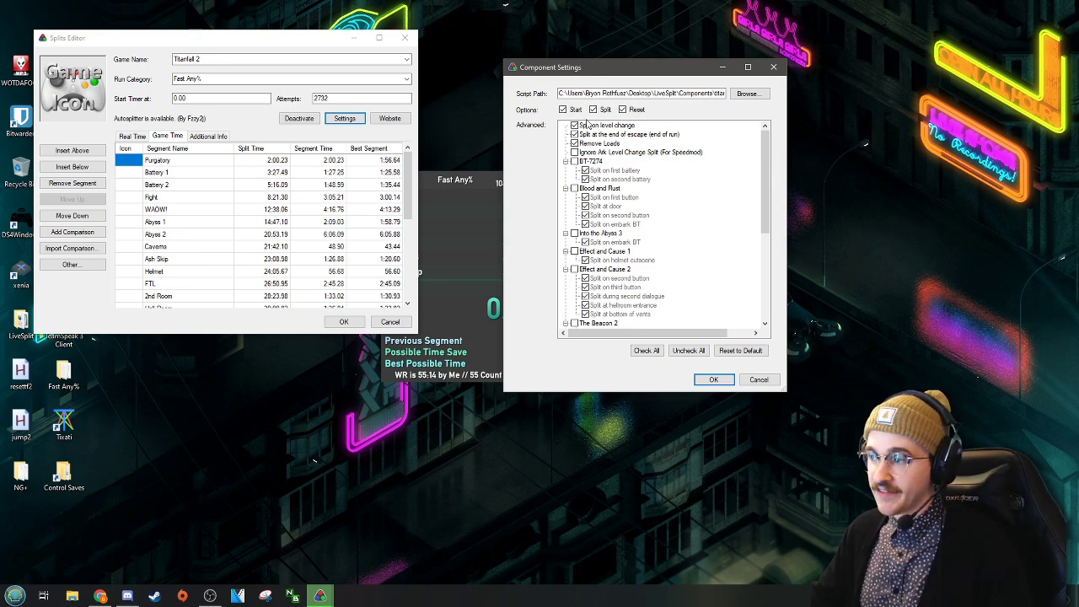
left_click(622, 109)
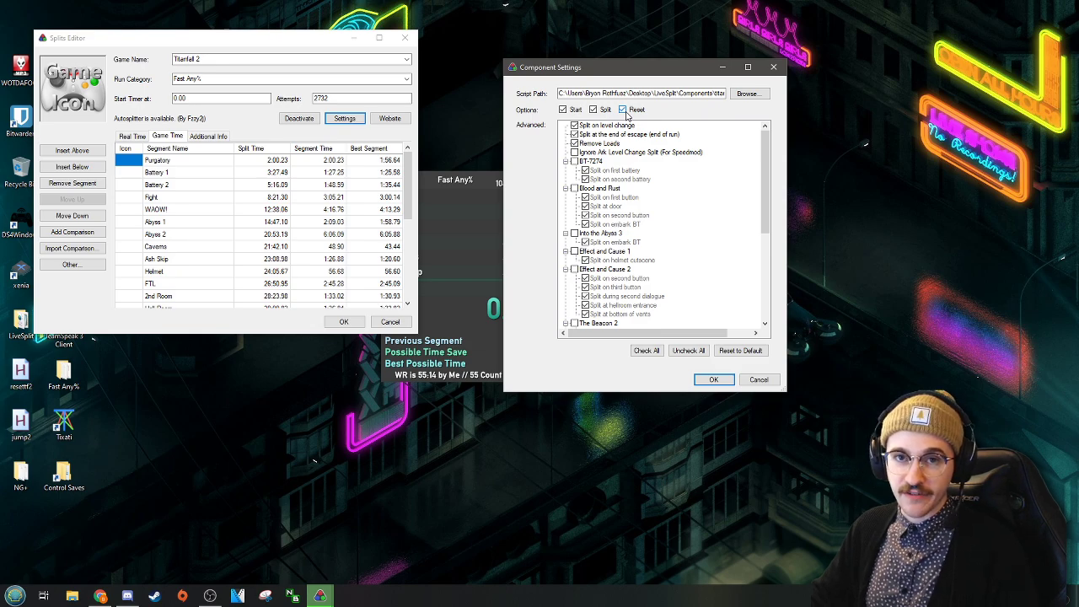
scroll("down", 3)
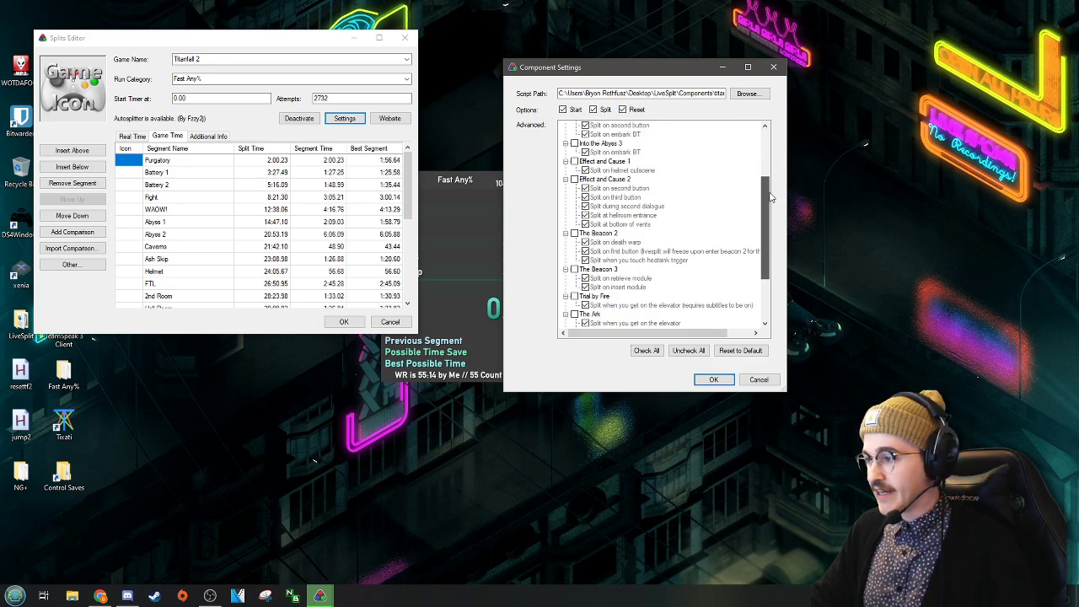
scroll("down", 3)
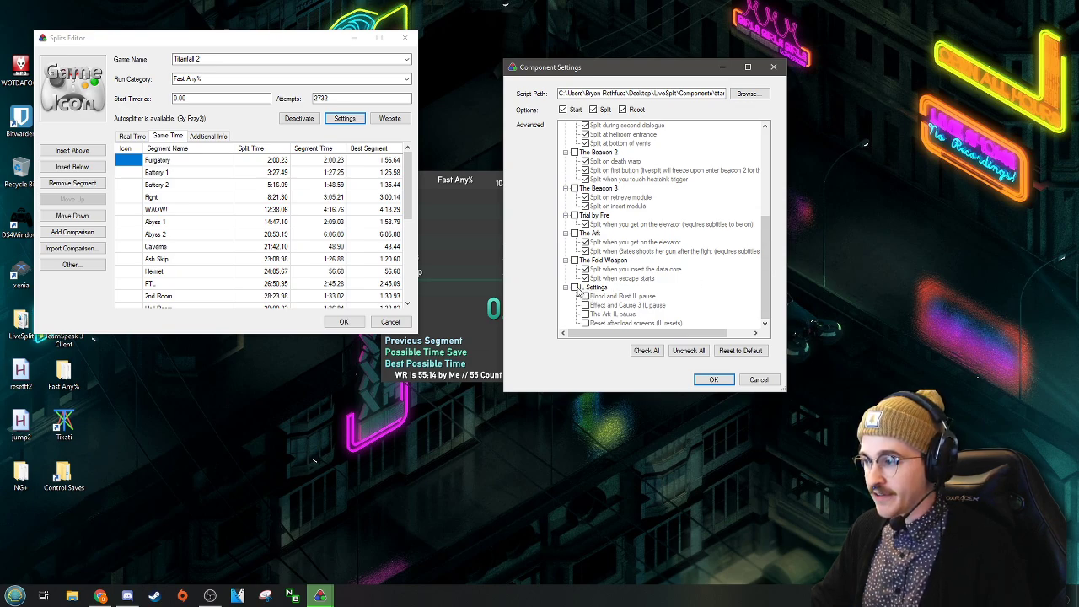
Adjust the remaining auto splitter options and confirm the settings, returning to the Fast Any% timer
left_click(597, 287)
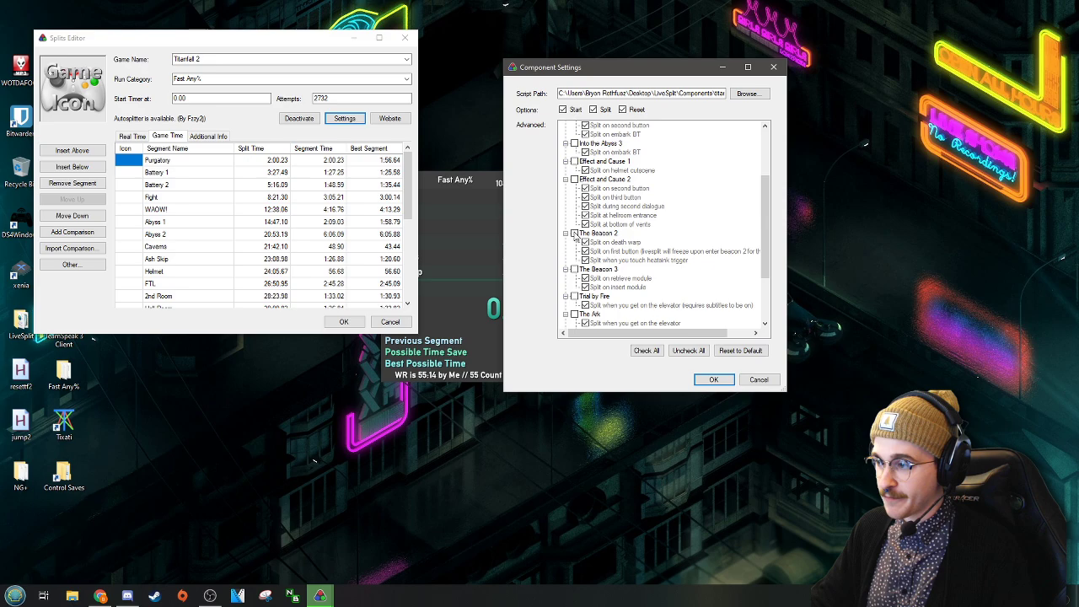
left_click(599, 233)
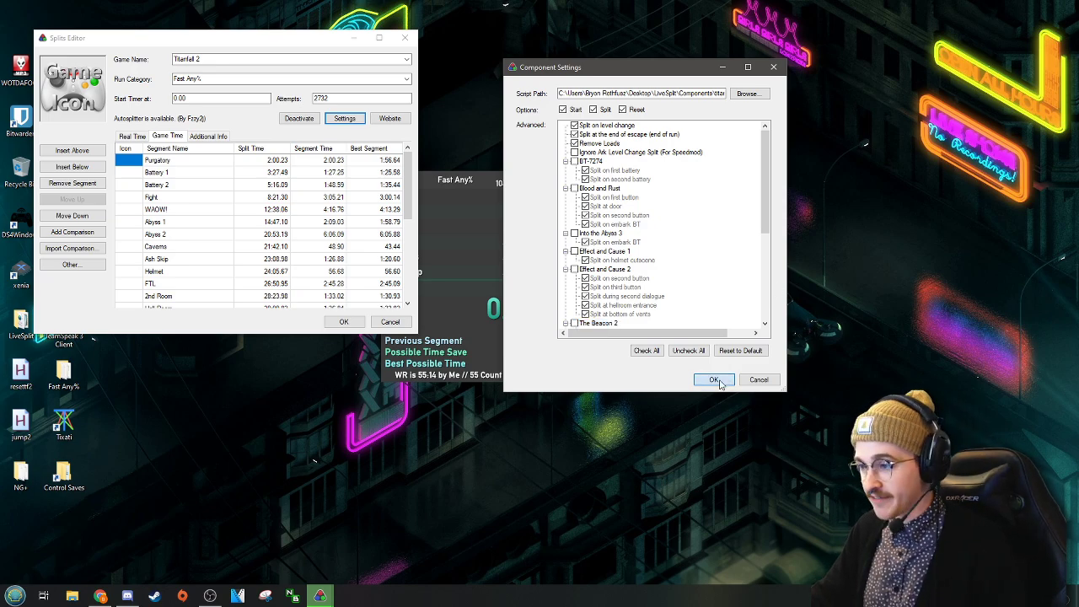
left_click(713, 379)
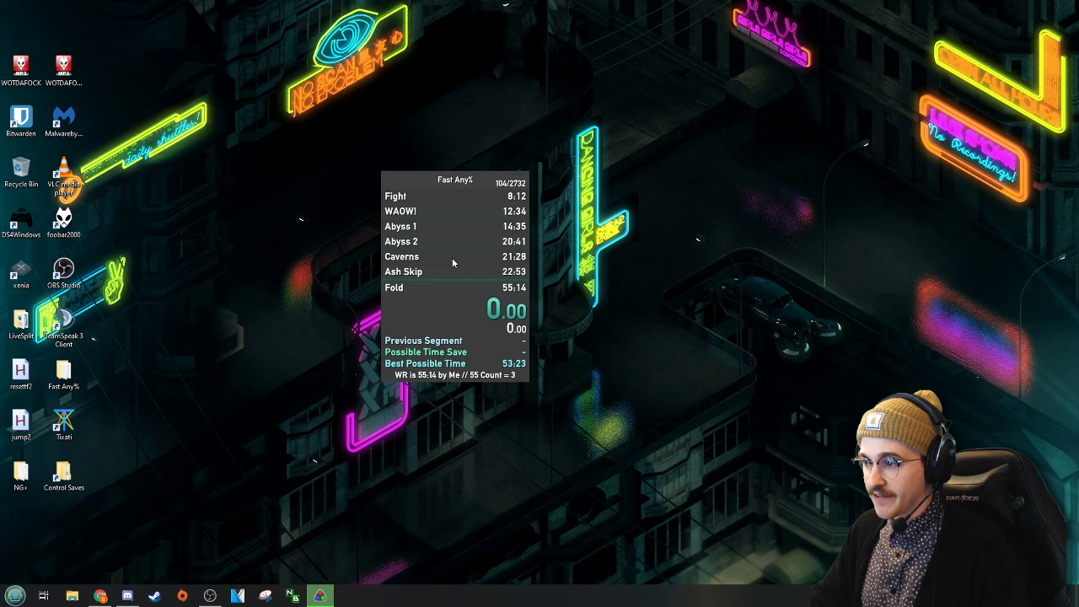
Check under Compare Against that Game Time is the timing method in use
right_click(453, 263)
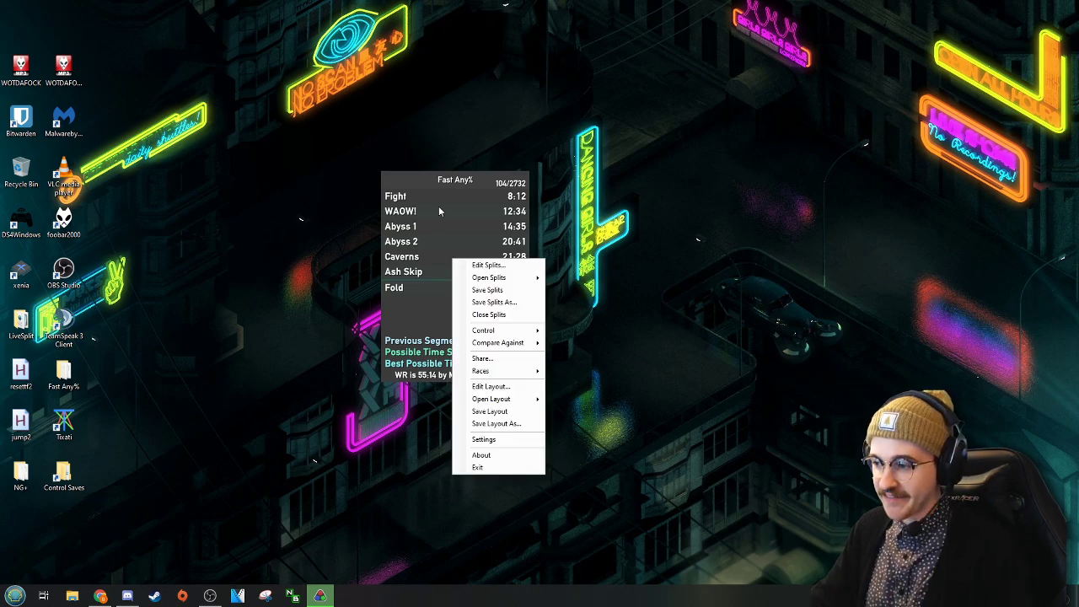
left_click(497, 342)
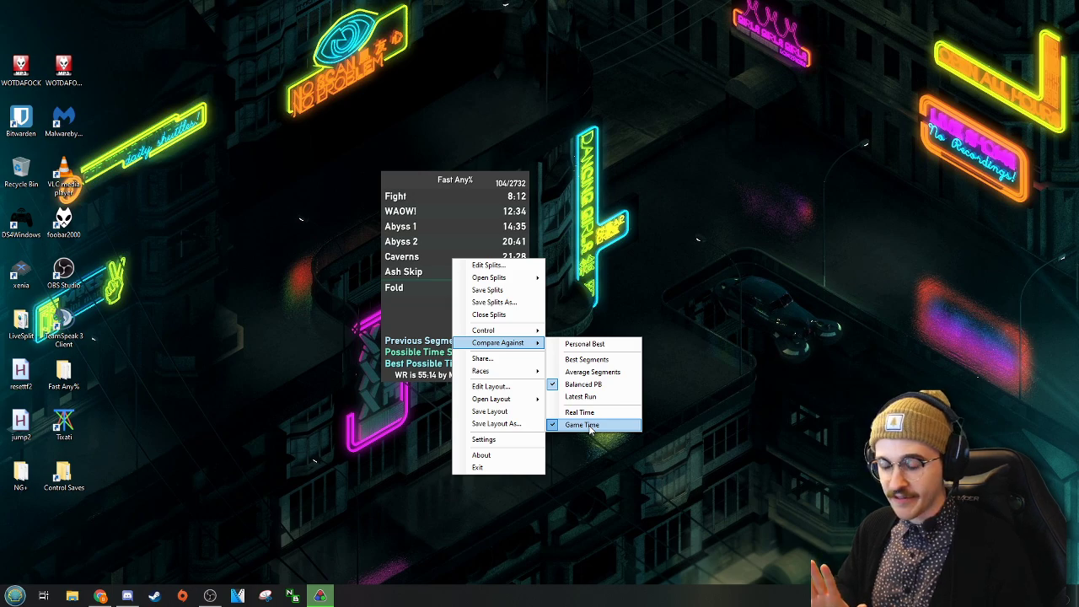
mouse_move(489, 277)
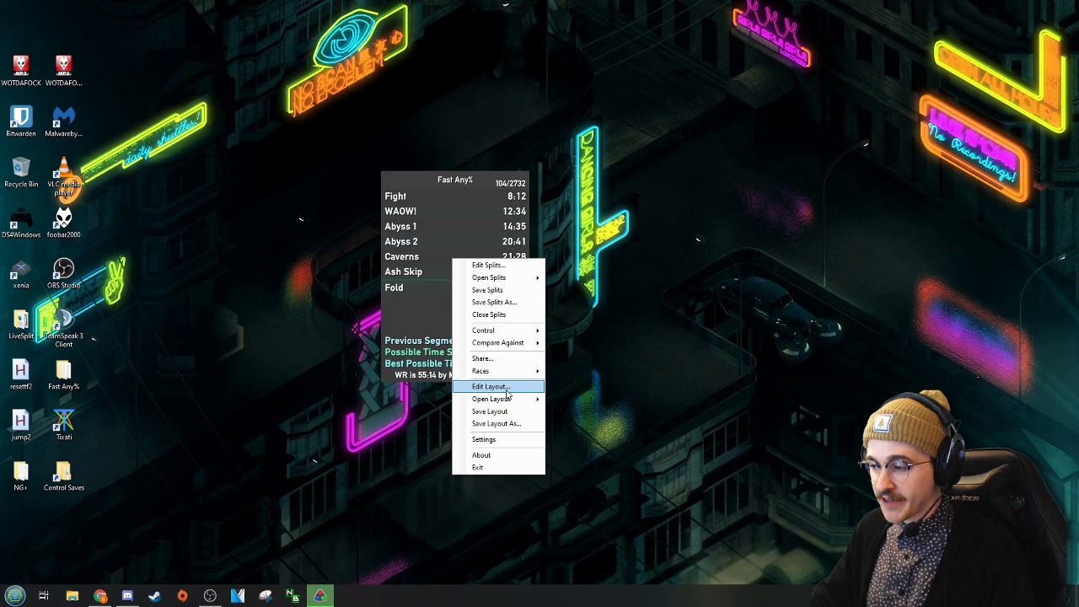
Show the Layout Editor listing components from Title and Splits to Sound Effects
left_click(489, 386)
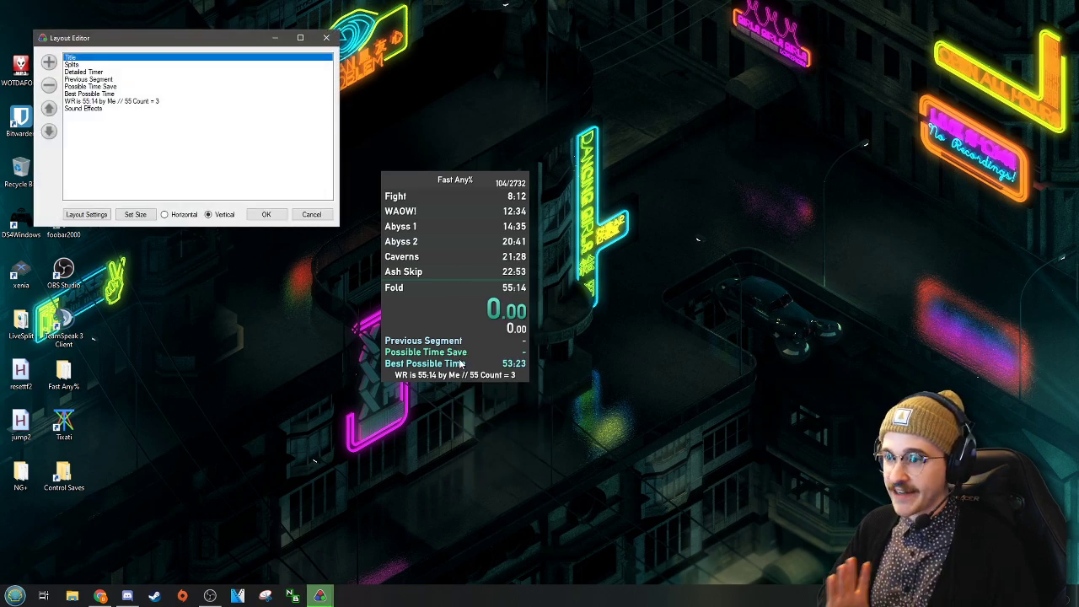
mouse_move(131, 145)
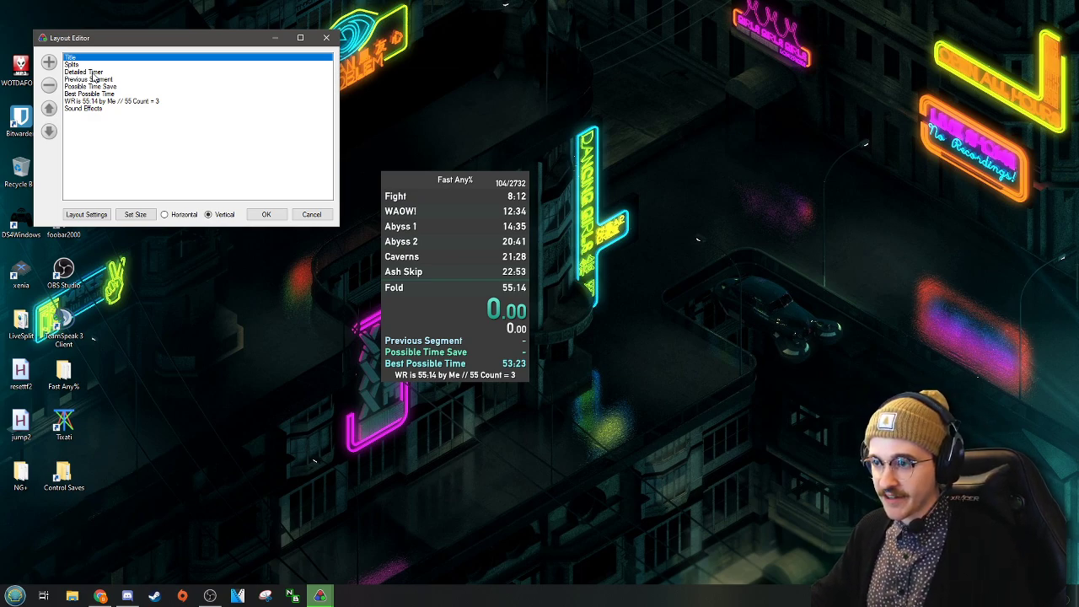
mouse_move(520, 369)
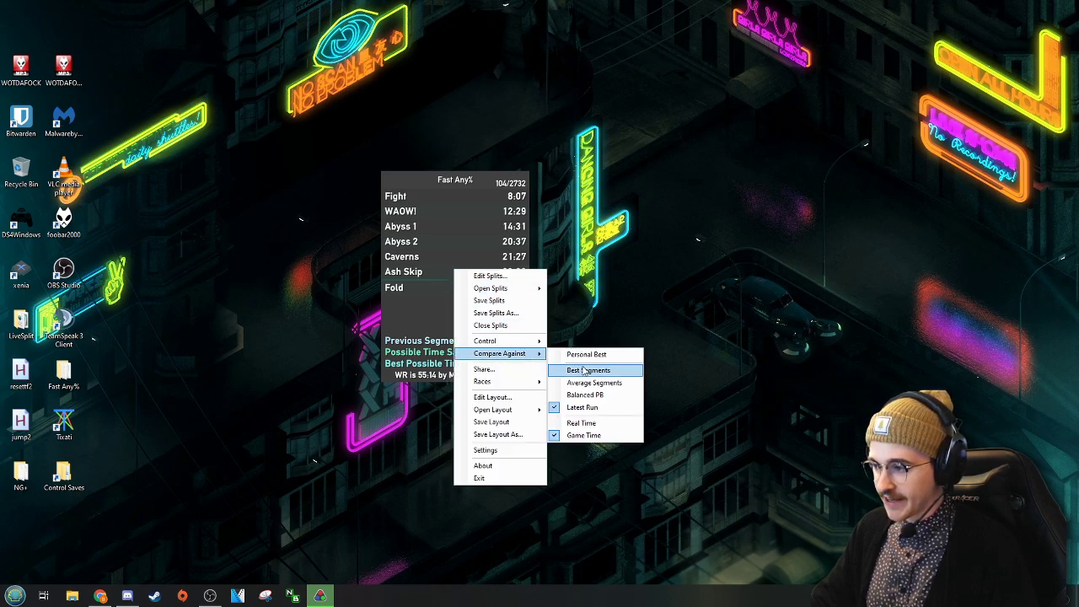
Compare the Fast Any% splits against Best Segments so segment times drop
left_click(587, 371)
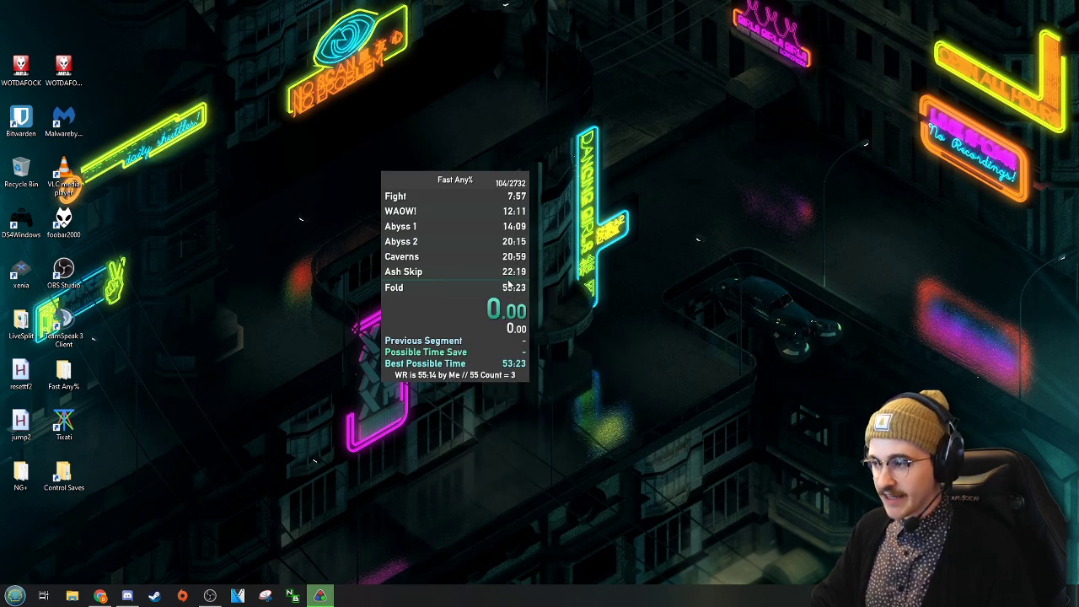